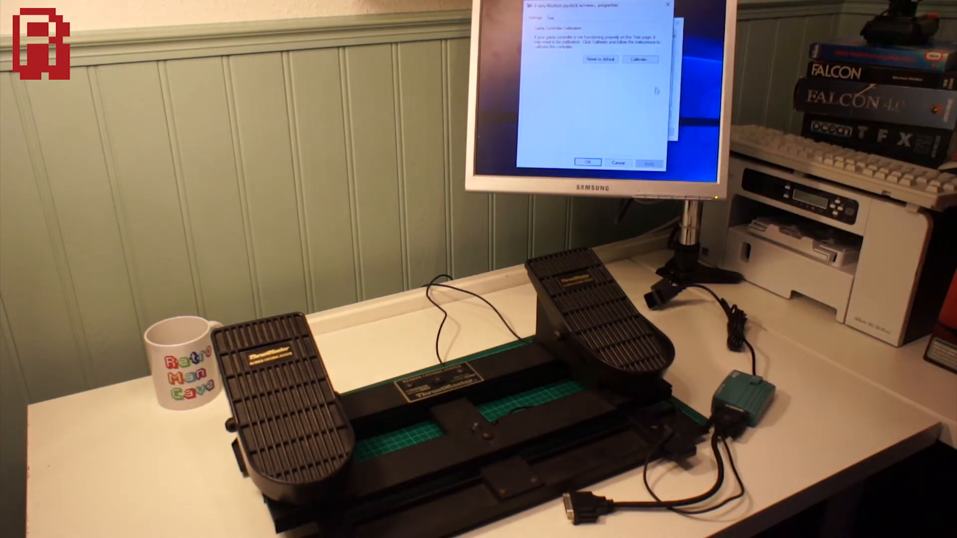
# - Start the pedal calibration wizard and advance through its welcome, Find Center Point and first Axis Calibration pages
pyautogui.click(640, 59)
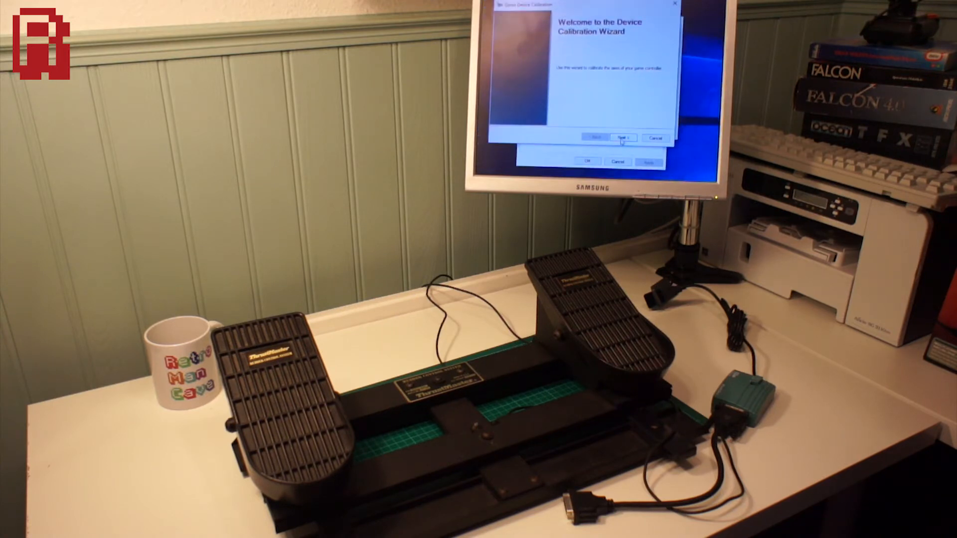
pyautogui.click(621, 137)
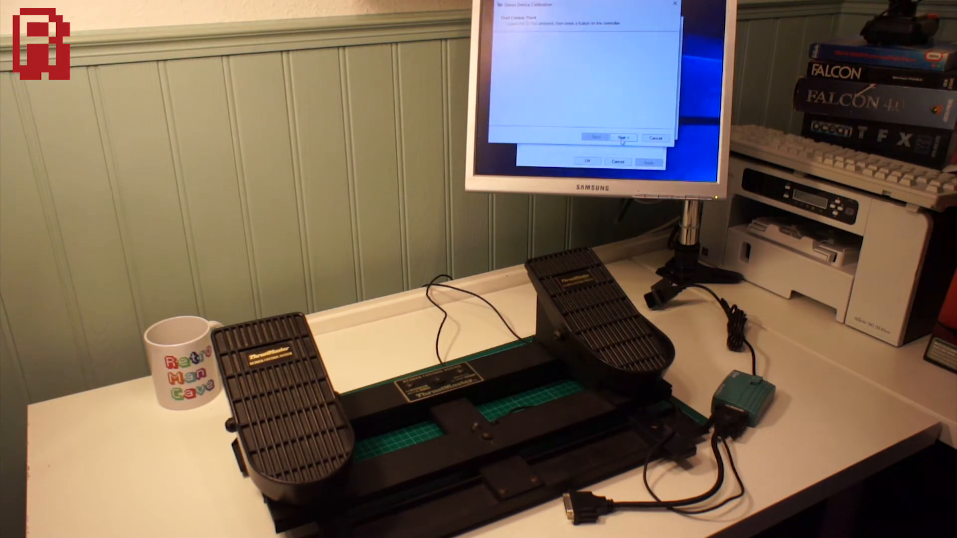
pyautogui.click(621, 138)
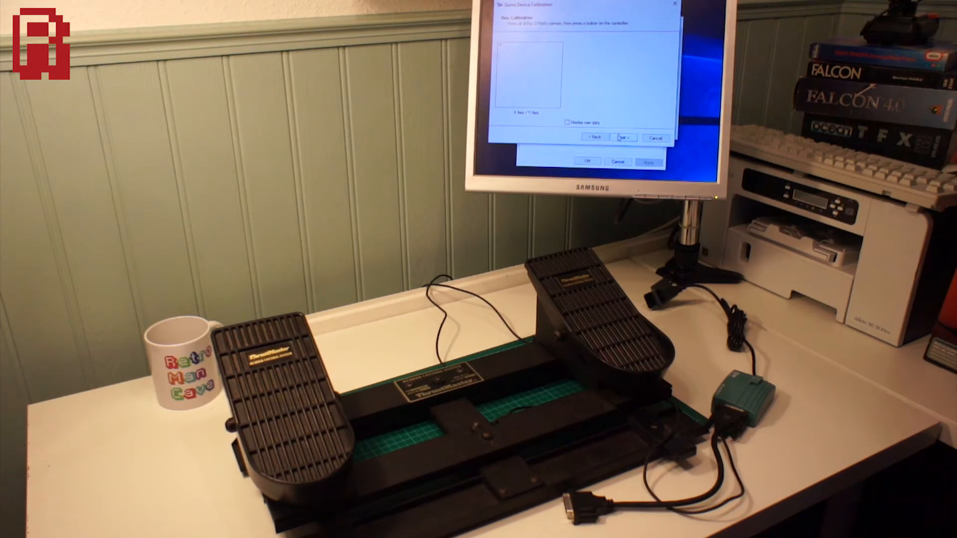
pyautogui.click(622, 136)
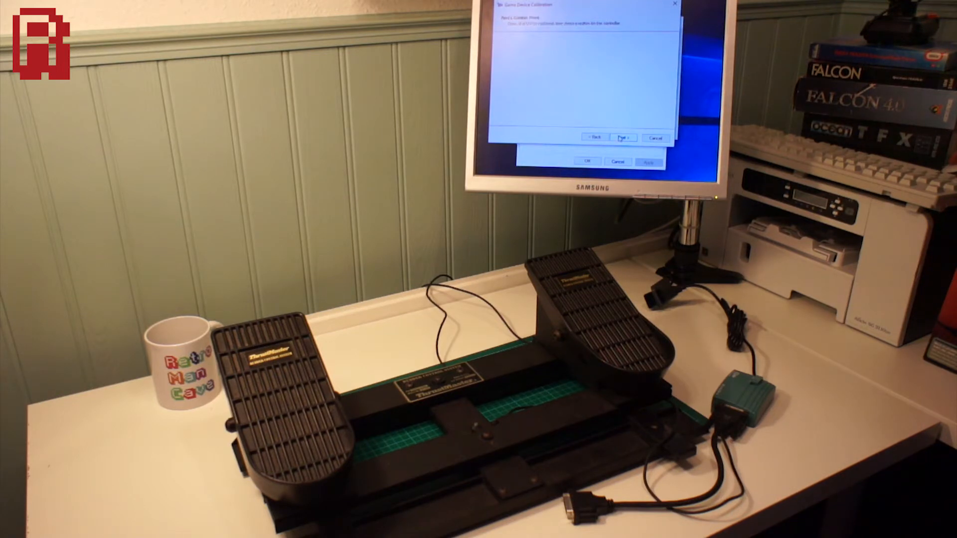